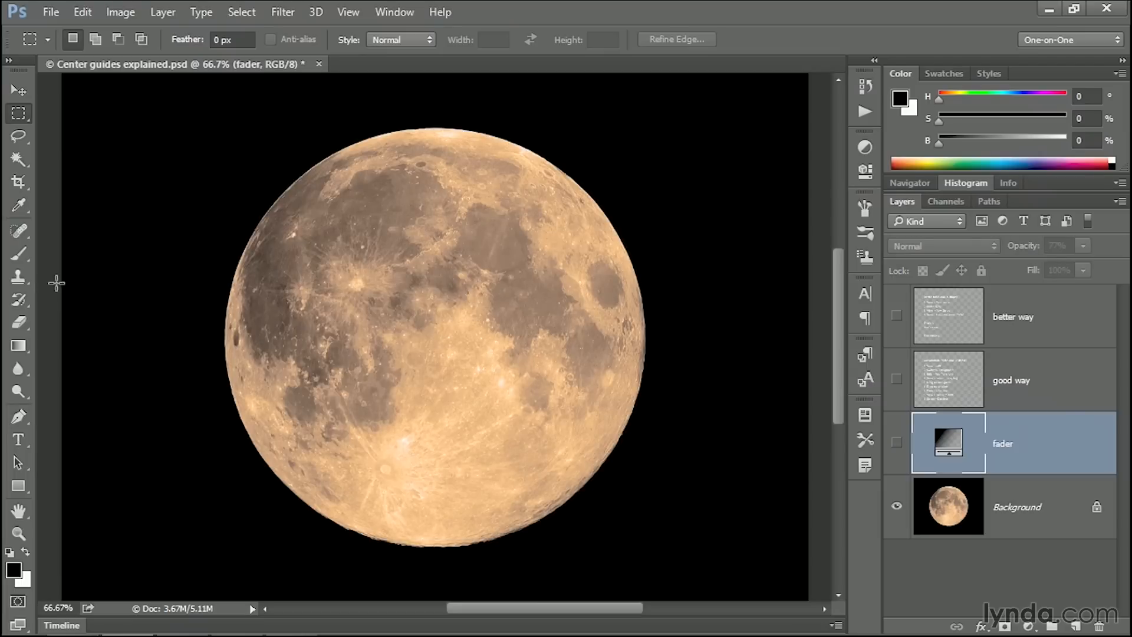
Select All on the moon canvas and make the Background layer active.
{"action": "left_click", "coordinate": [242, 12]}
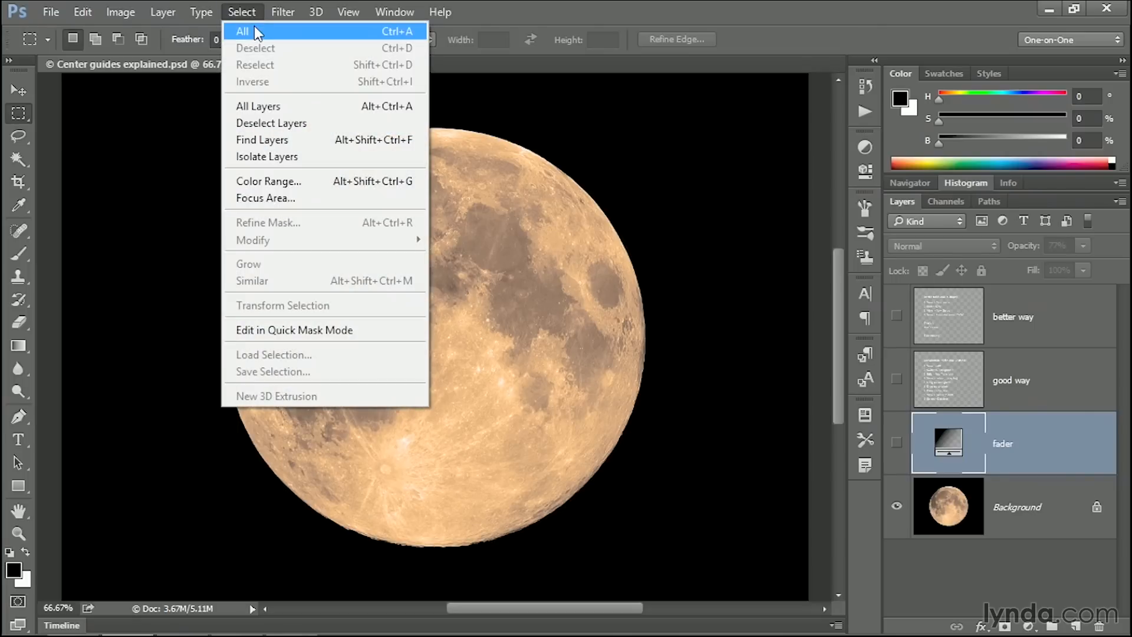
{"action": "mouse_move", "coordinate": [362, 35]}
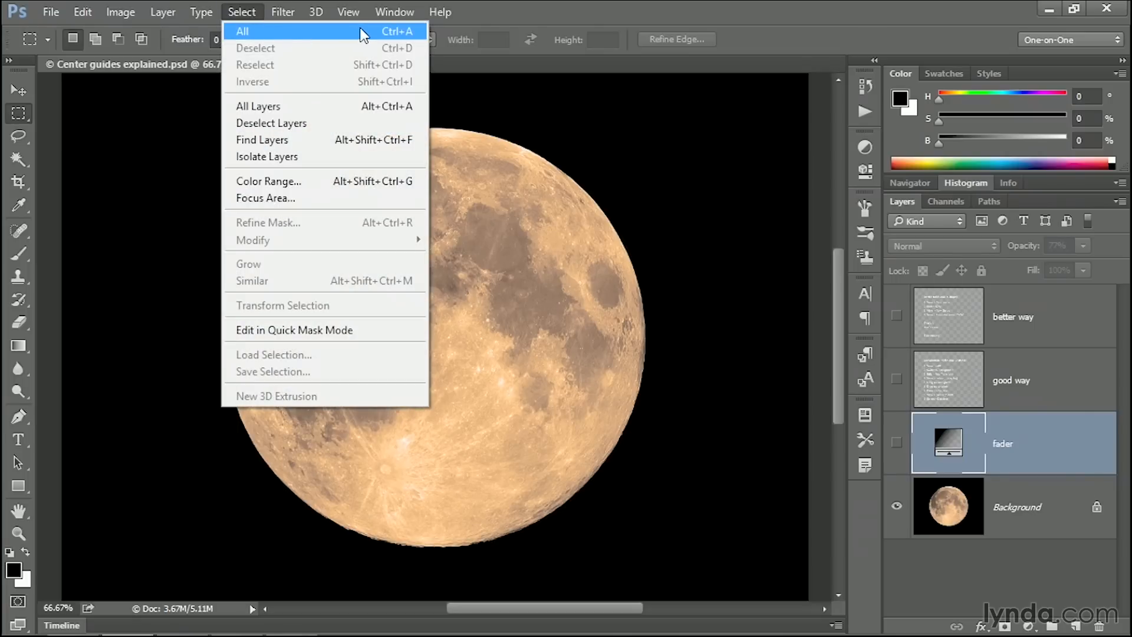
{"action": "left_click", "coordinate": [242, 31]}
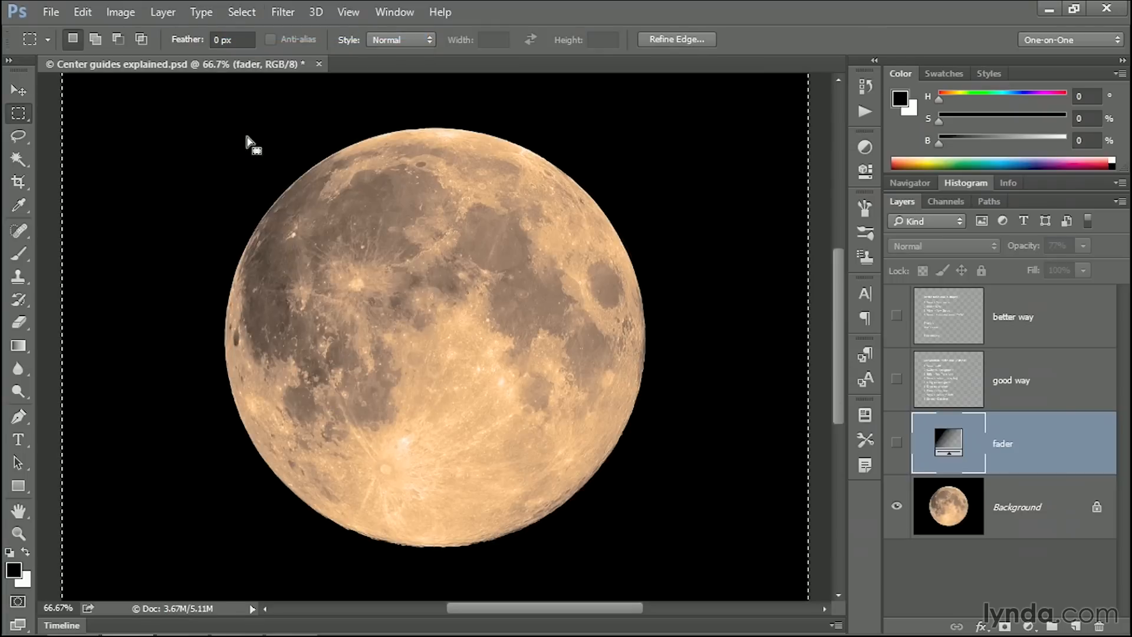
{"action": "left_click", "coordinate": [81, 12]}
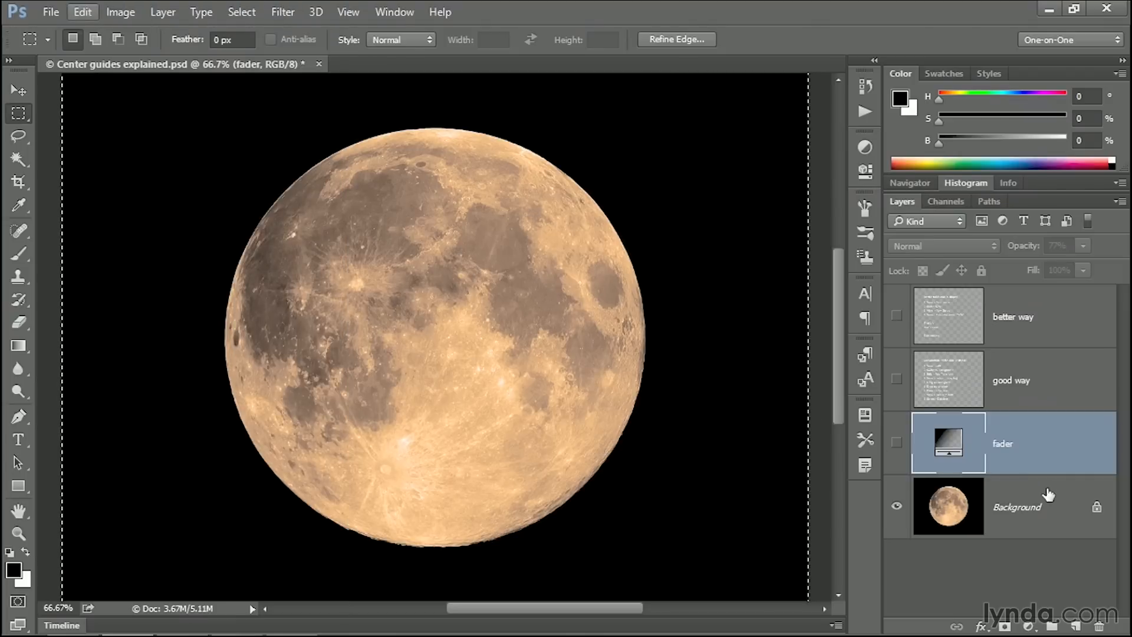
{"action": "left_click", "coordinate": [1018, 505]}
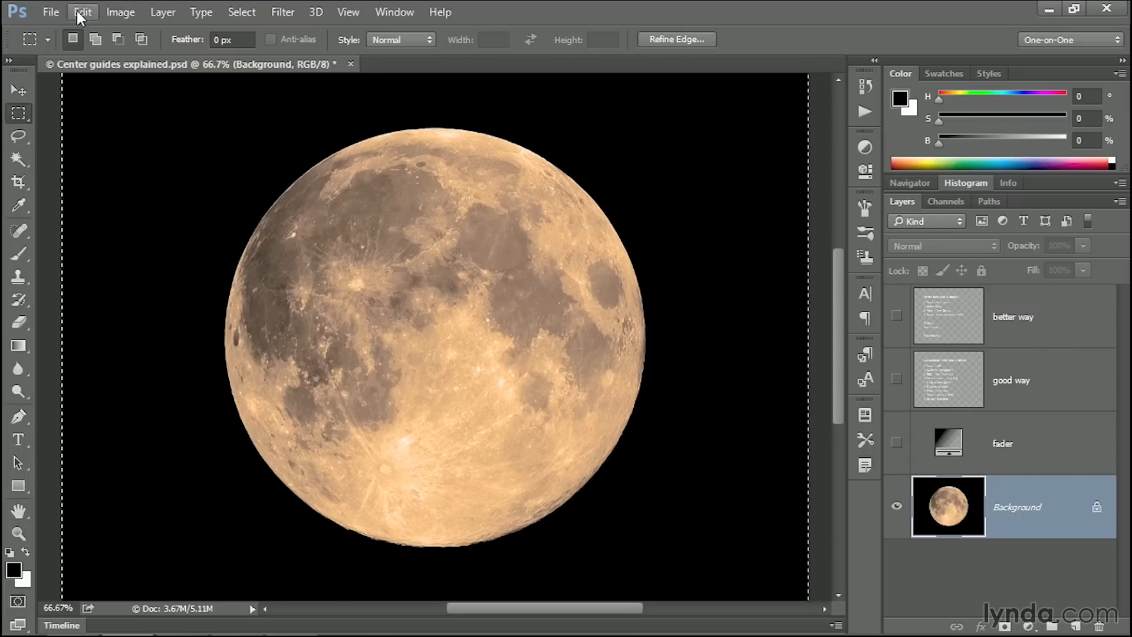
{"action": "left_click", "coordinate": [82, 12]}
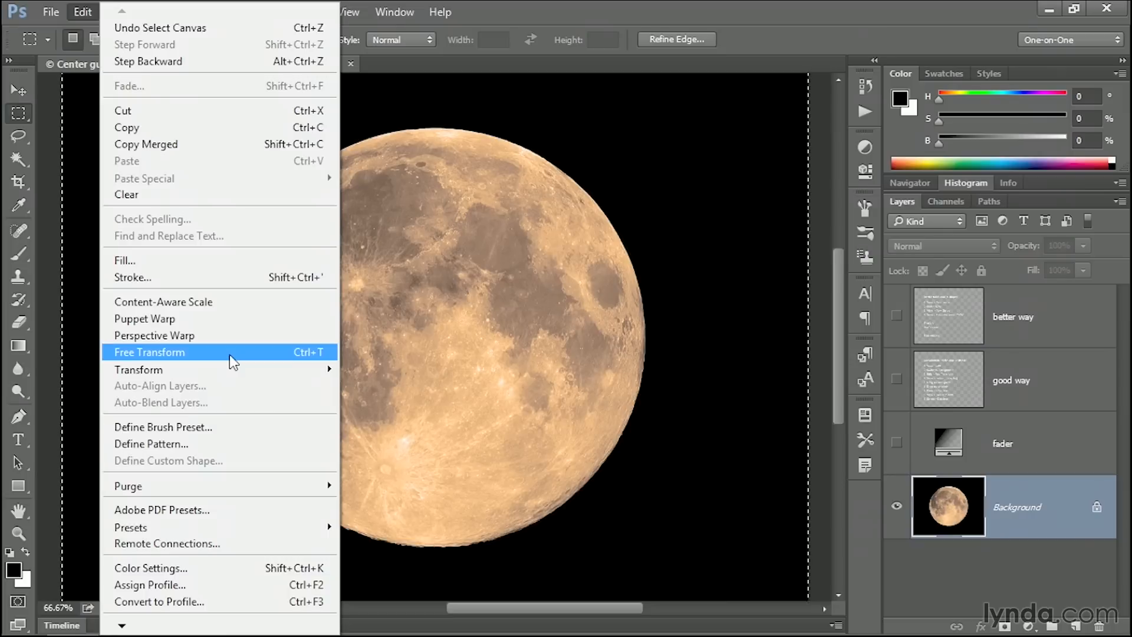
Start Free Transform, show rulers, and drag a vertical guide to the image centre.
{"action": "left_click", "coordinate": [149, 352]}
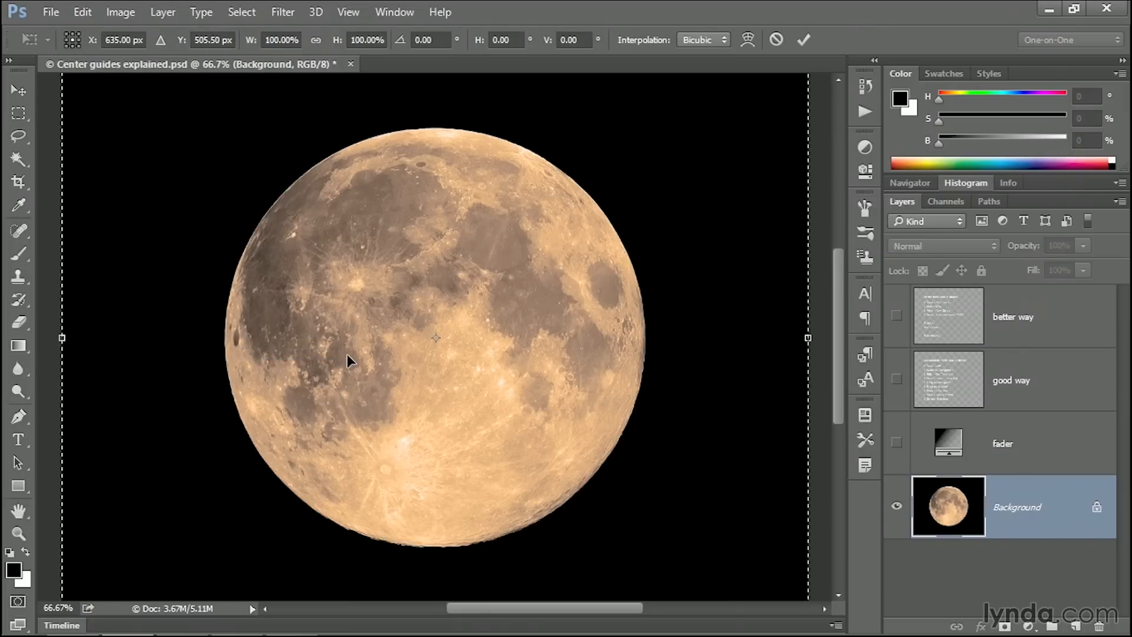
{"action": "mouse_move", "coordinate": [440, 354]}
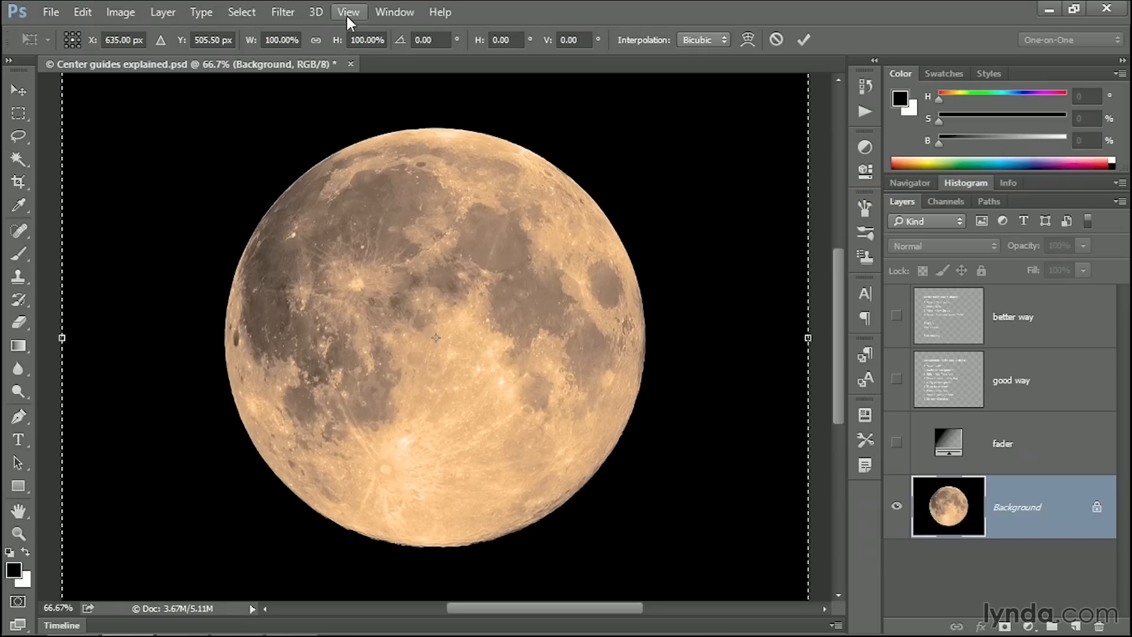
{"action": "left_click", "coordinate": [347, 11]}
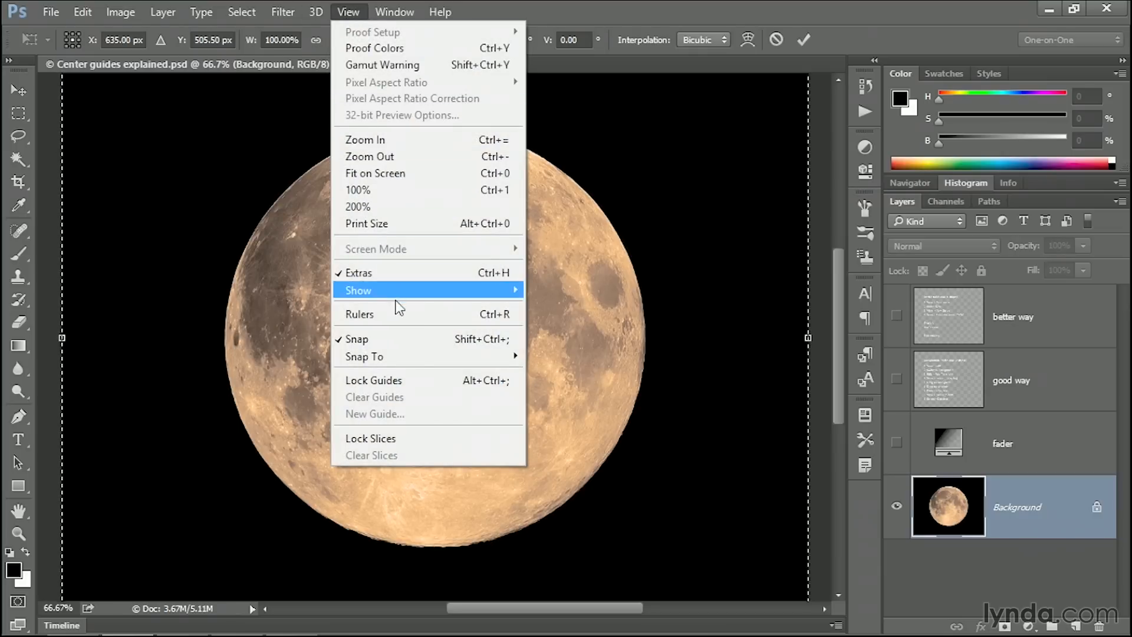
{"action": "left_click", "coordinate": [359, 313]}
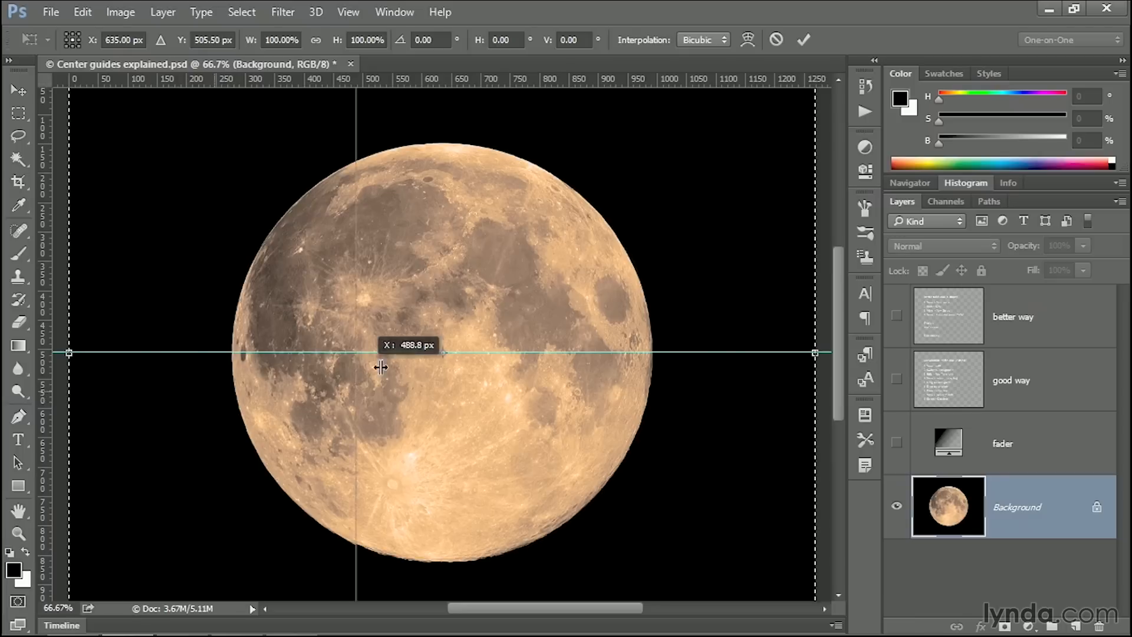
{"action": "left_click_drag", "start_coordinate": [380, 367], "coordinate": [442, 360]}
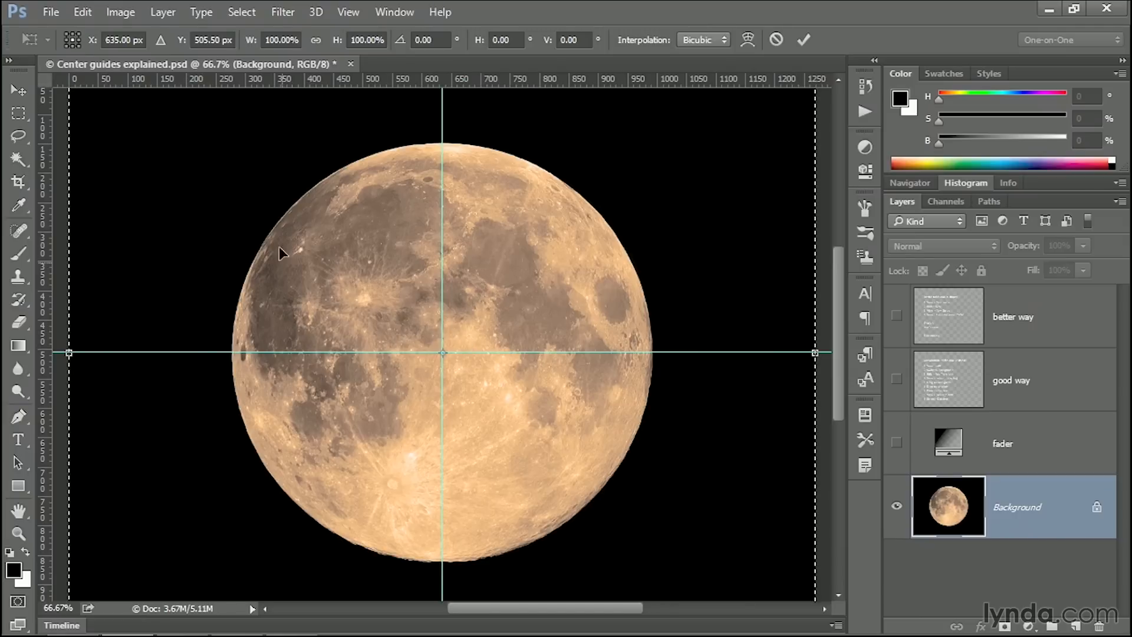
{"action": "mouse_move", "coordinate": [253, 153]}
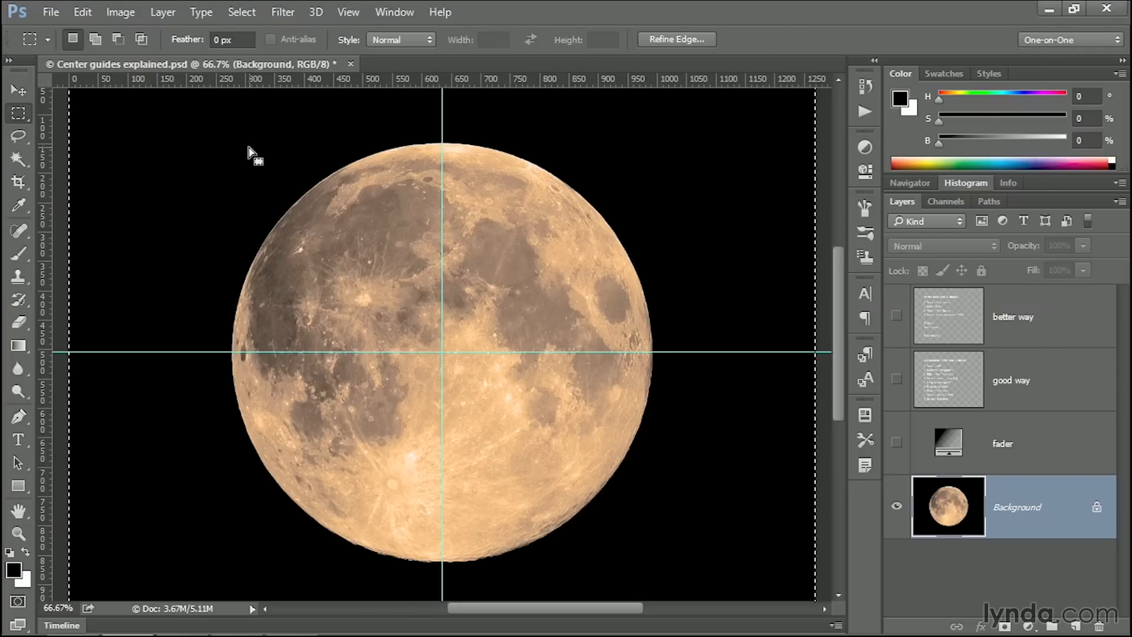
{"action": "mouse_move", "coordinate": [196, 209]}
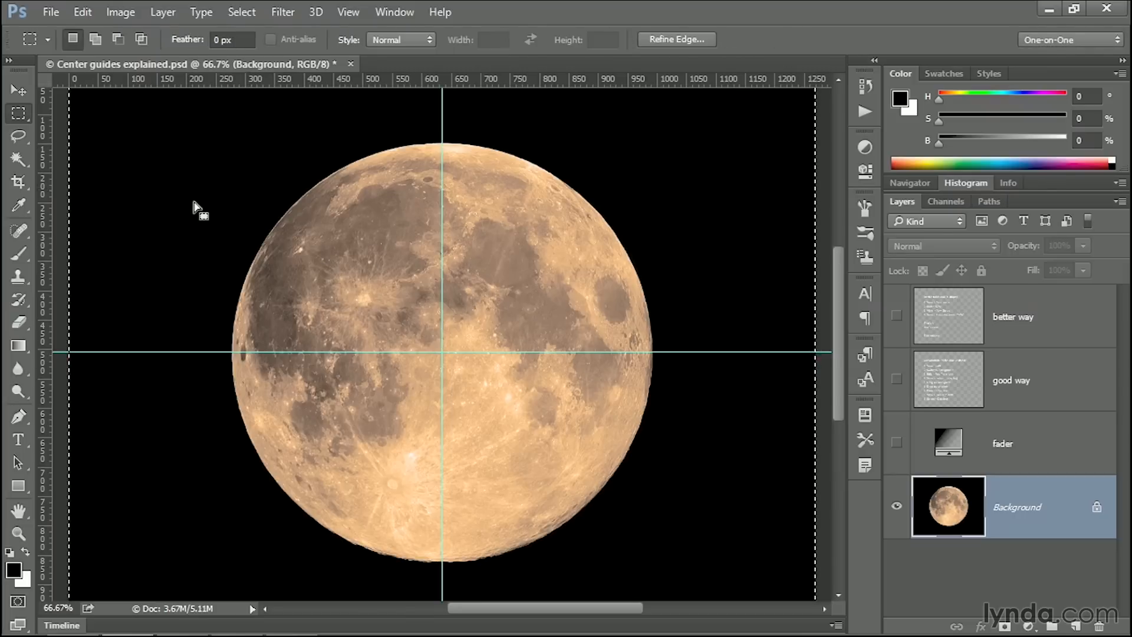
{"action": "mouse_move", "coordinate": [368, 129]}
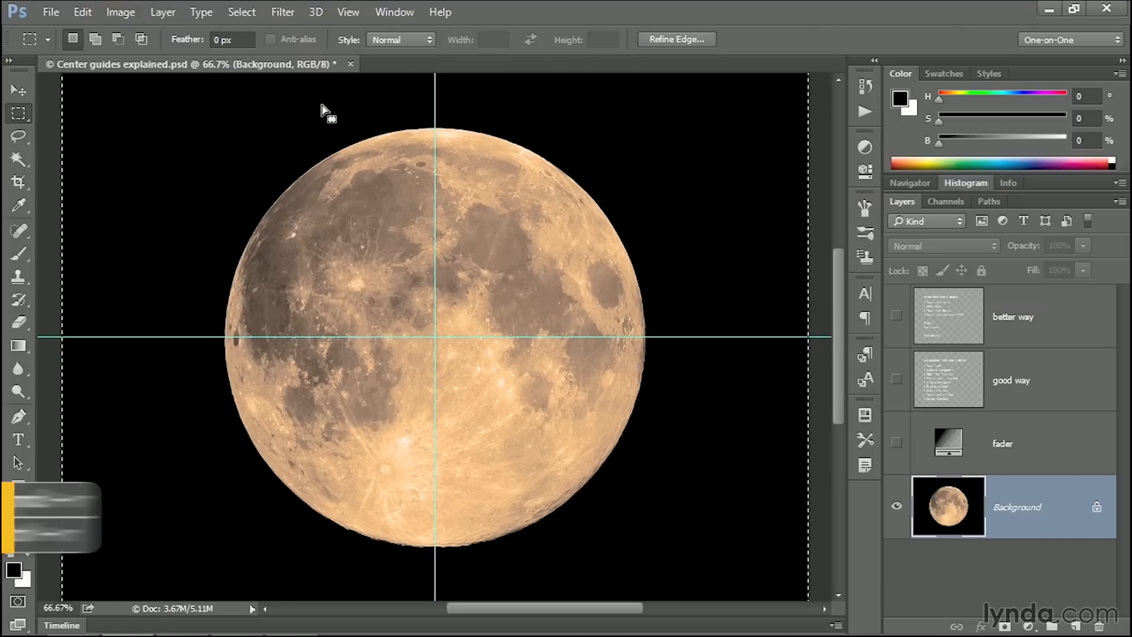
Hide the rulers with Ctrl+R, clear the selection, and toggle guide visibility under View.
{"action": "key", "text": "ctrl+r"}
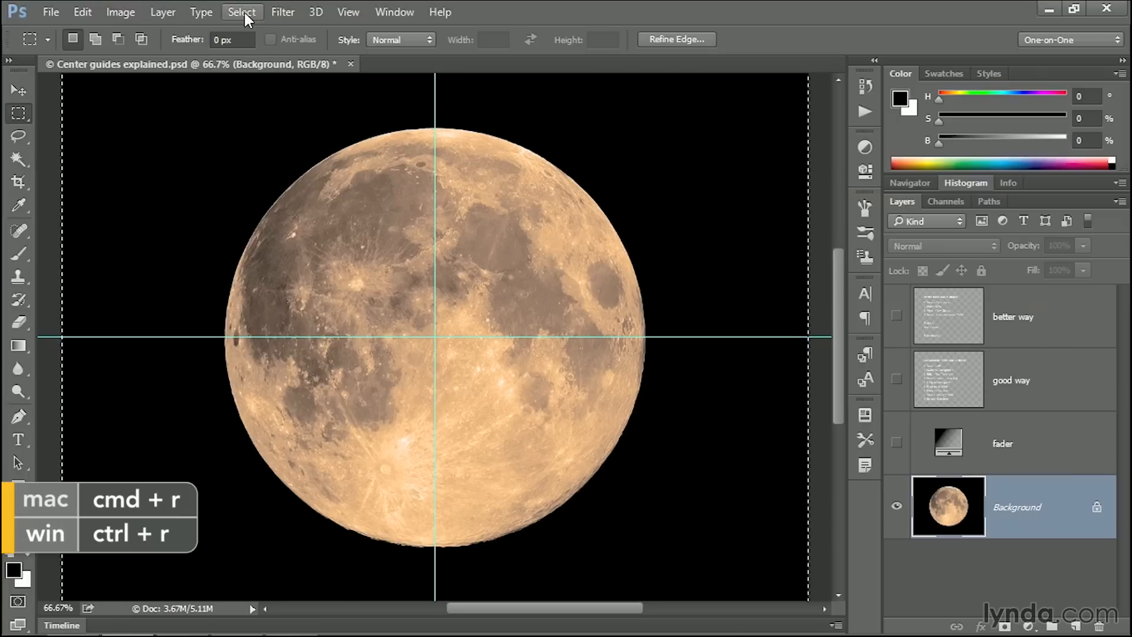
{"action": "left_click", "coordinate": [241, 11]}
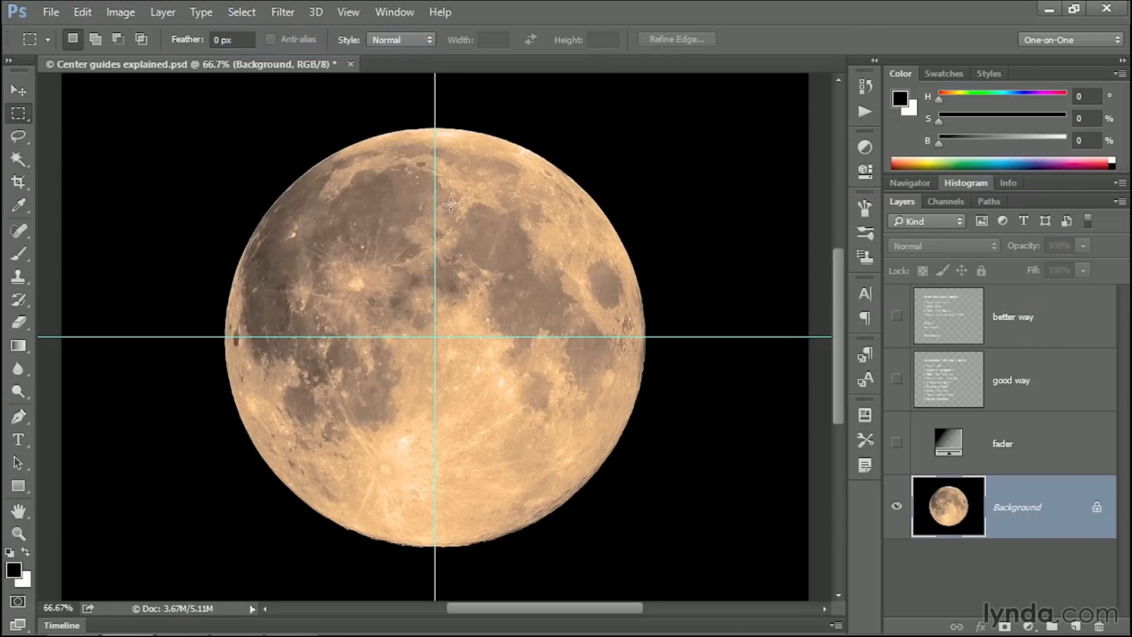
{"action": "mouse_move", "coordinate": [485, 193]}
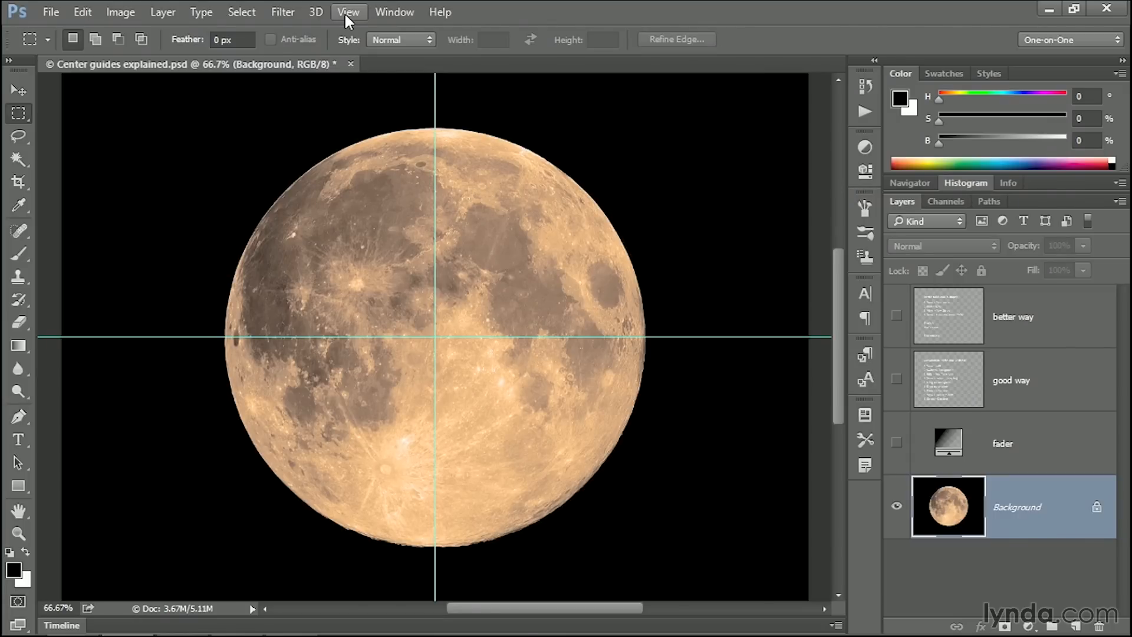
{"action": "left_click", "coordinate": [348, 12]}
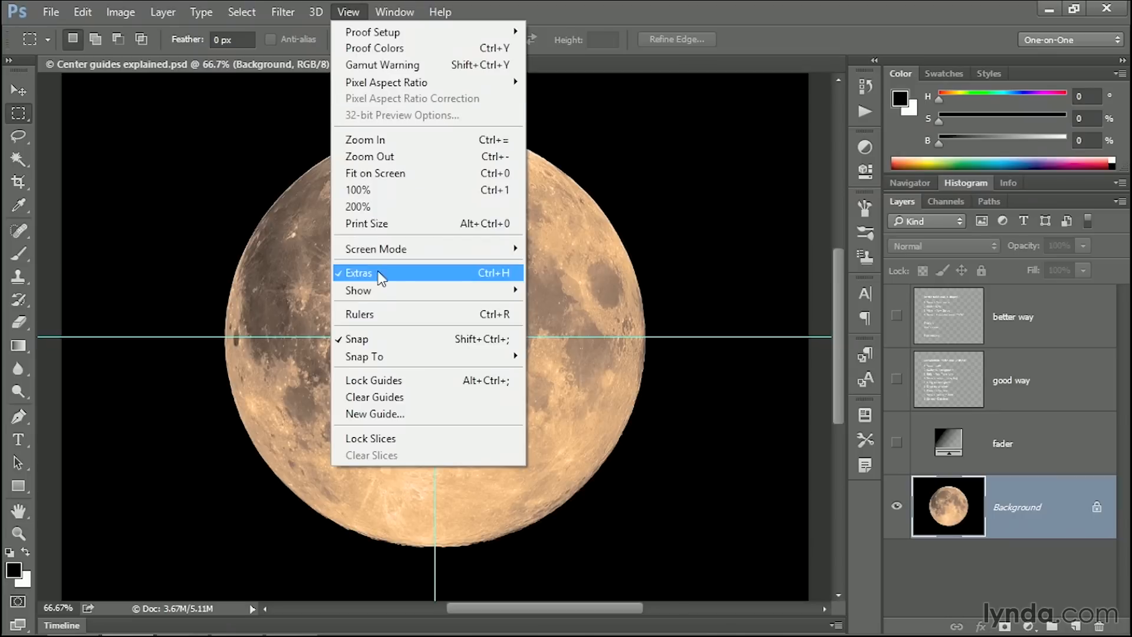
{"action": "mouse_move", "coordinate": [357, 289]}
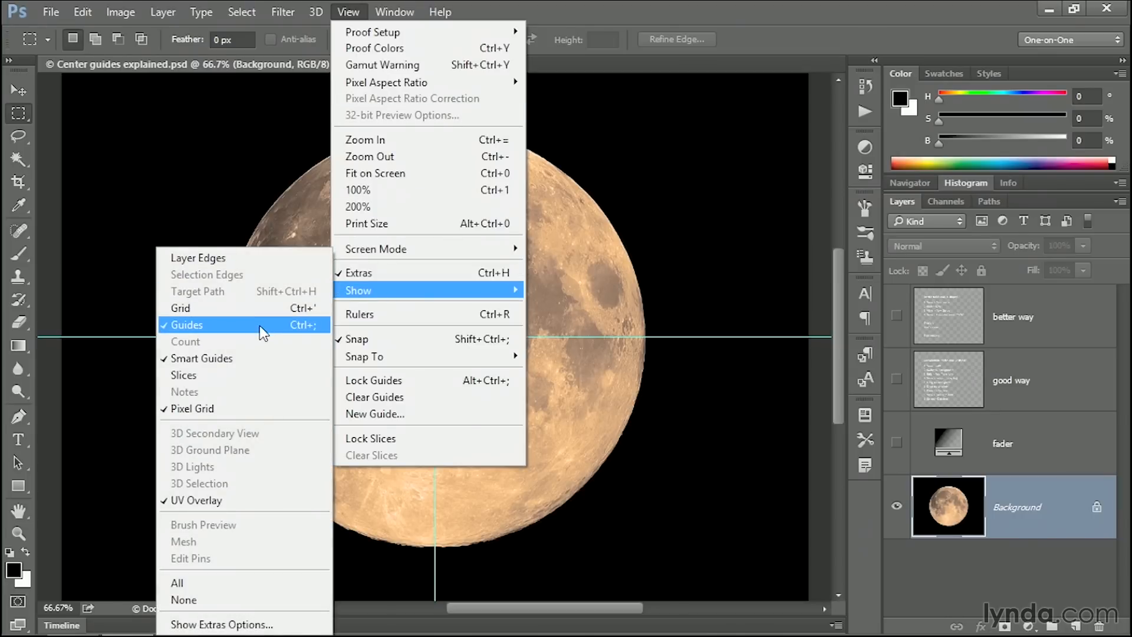
{"action": "left_click", "coordinate": [187, 325]}
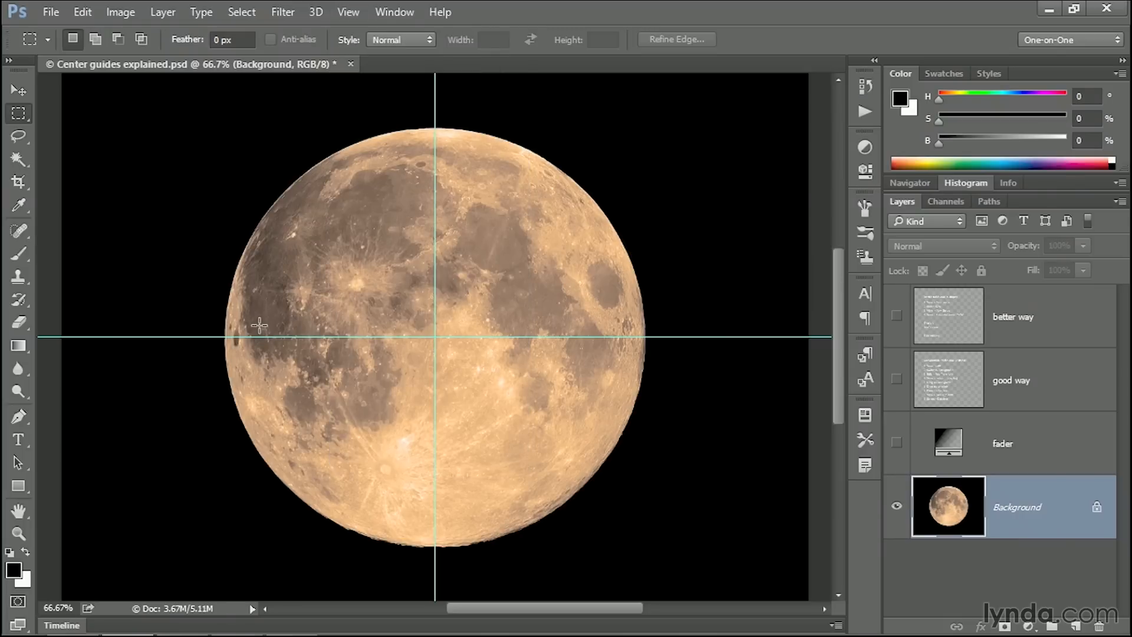
{"action": "mouse_move", "coordinate": [257, 144]}
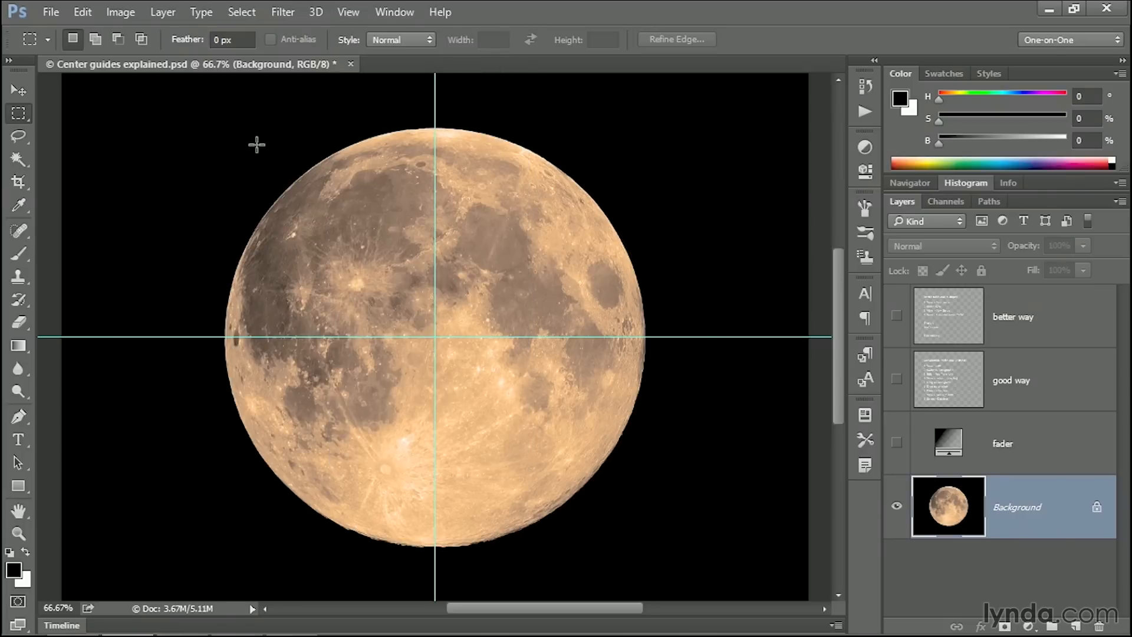
{"action": "mouse_move", "coordinate": [212, 102]}
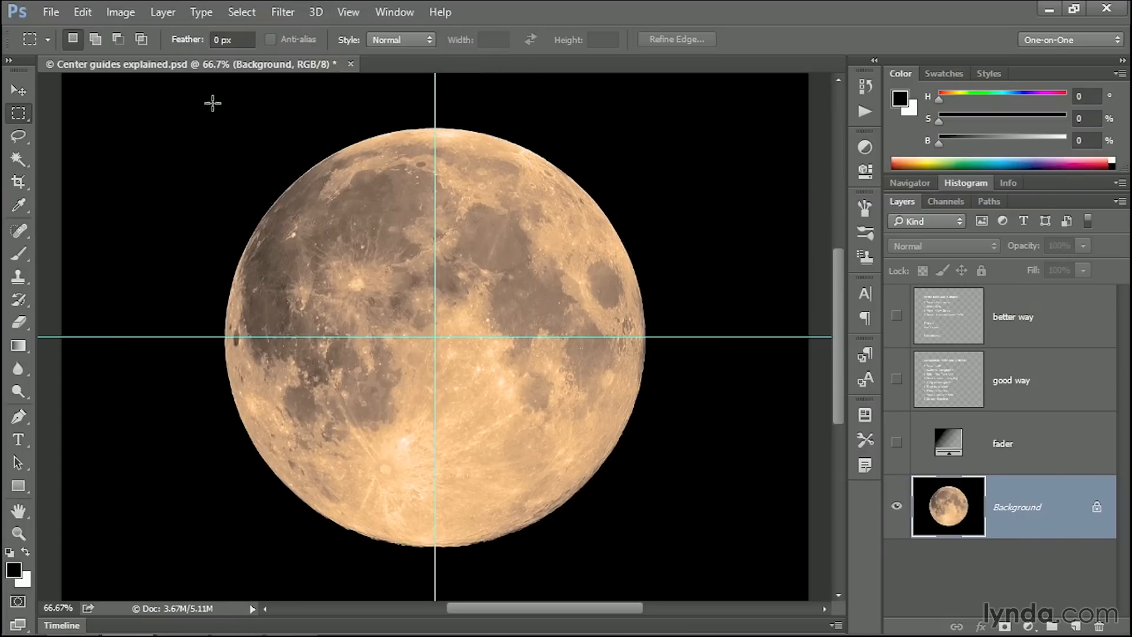
Revert the file to its saved state and hide the text and fader layers.
{"action": "left_click", "coordinate": [51, 12]}
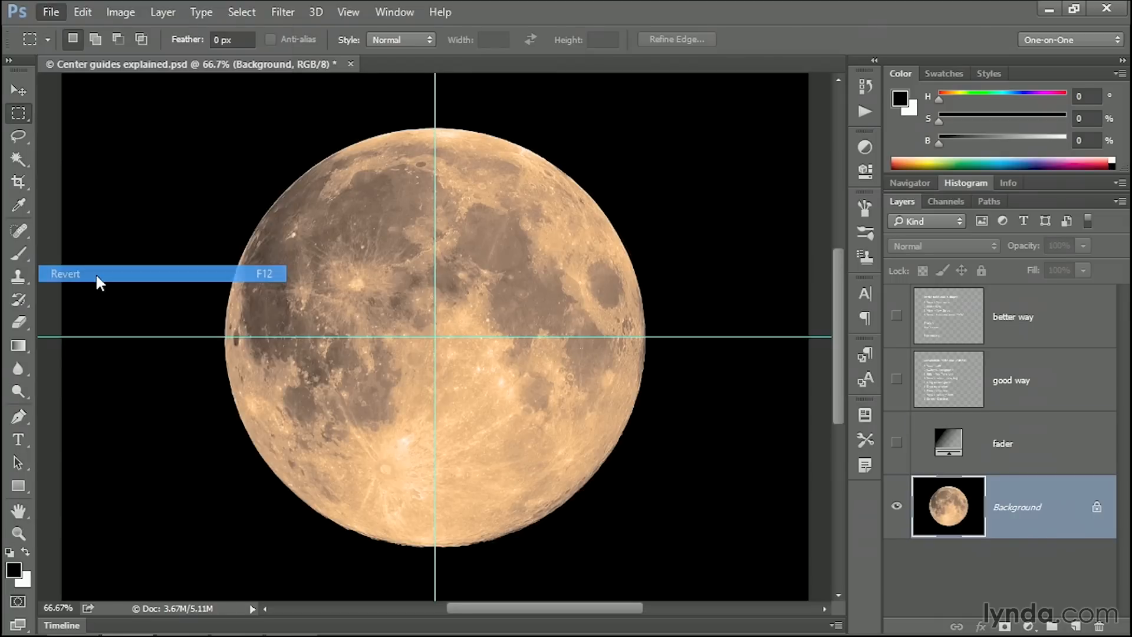
{"action": "left_click", "coordinate": [1002, 444]}
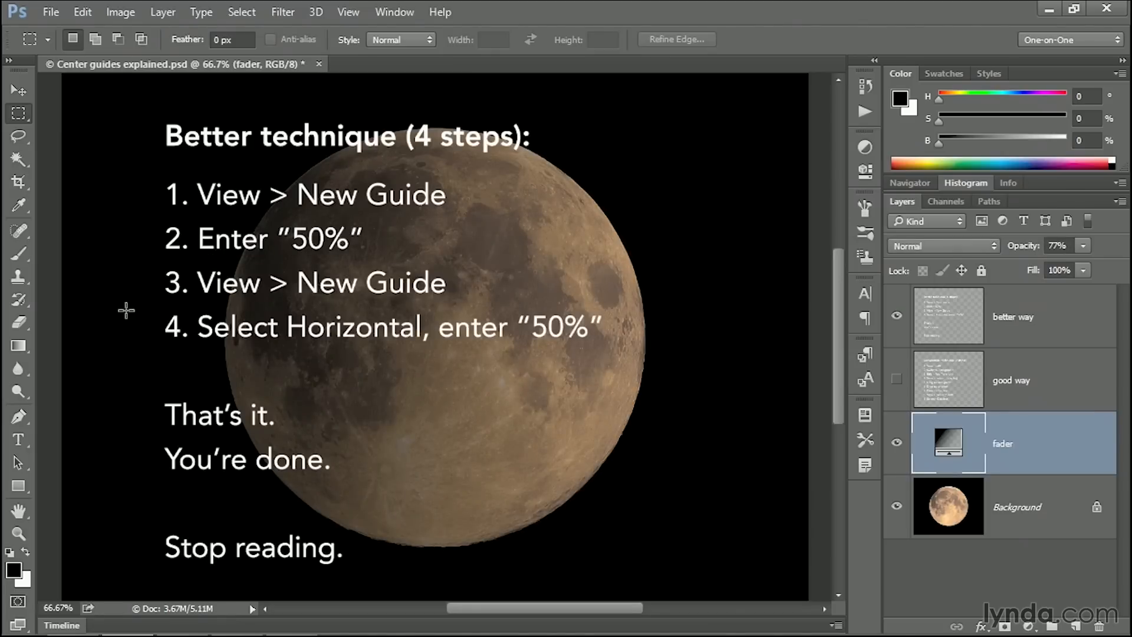
{"action": "left_click_drag", "start_coordinate": [129, 166], "coordinate": [622, 364]}
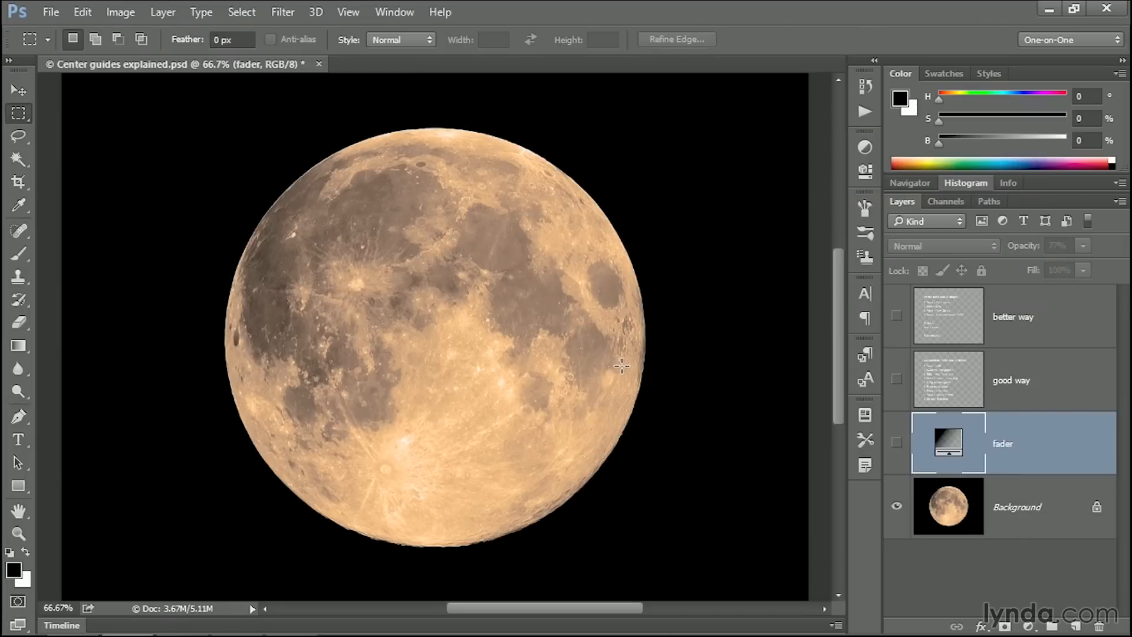
{"action": "mouse_move", "coordinate": [228, 154]}
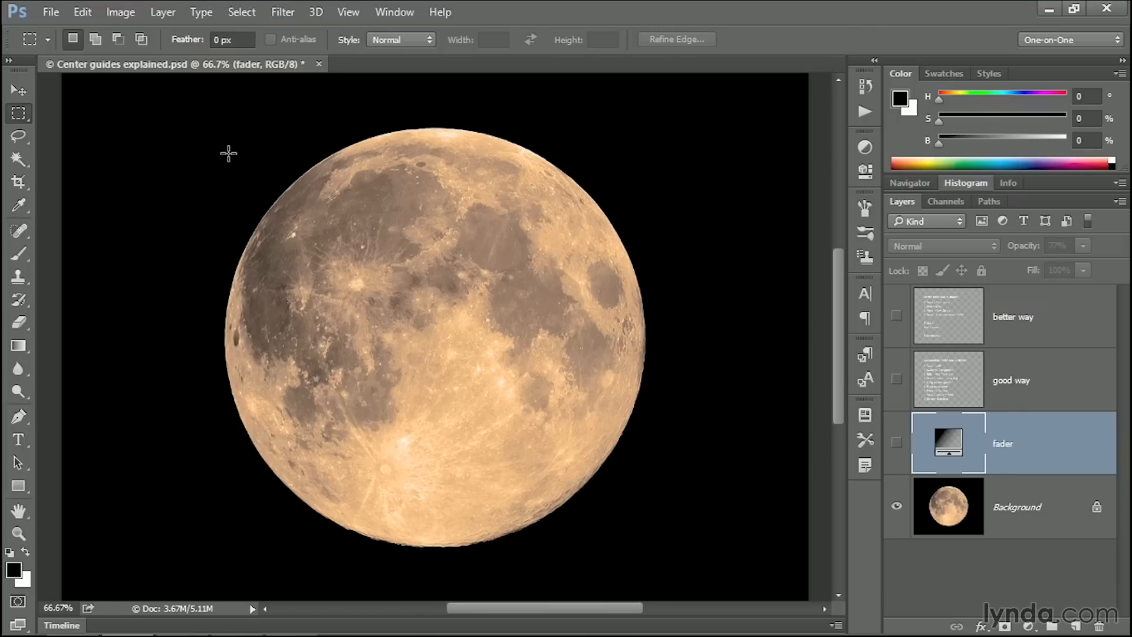
{"action": "mouse_move", "coordinate": [623, 171]}
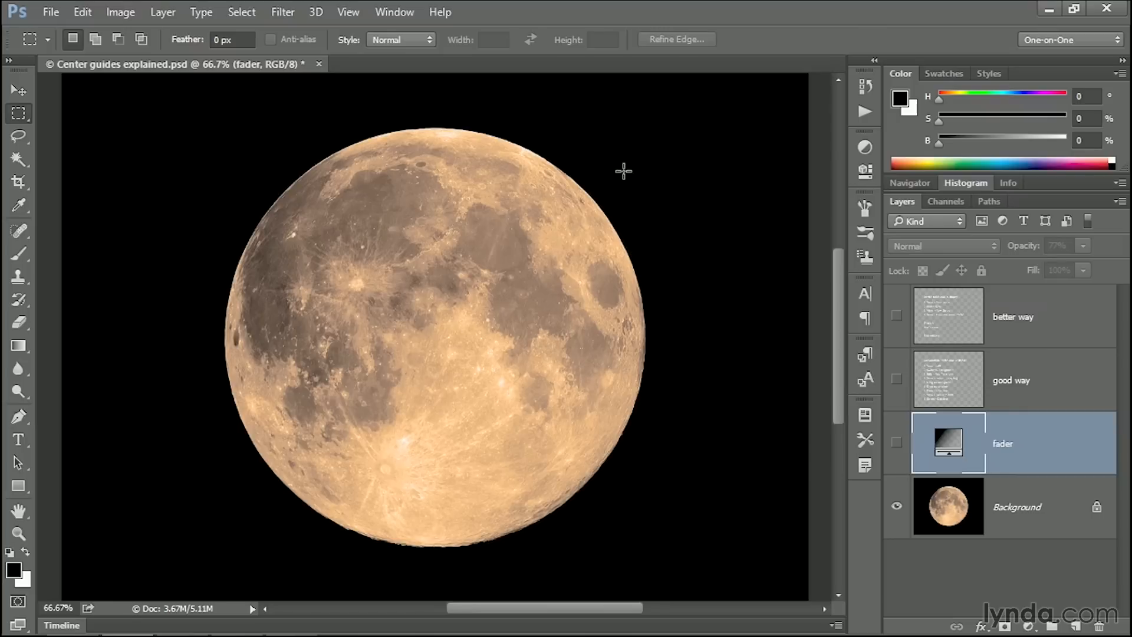
{"action": "mouse_move", "coordinate": [452, 116]}
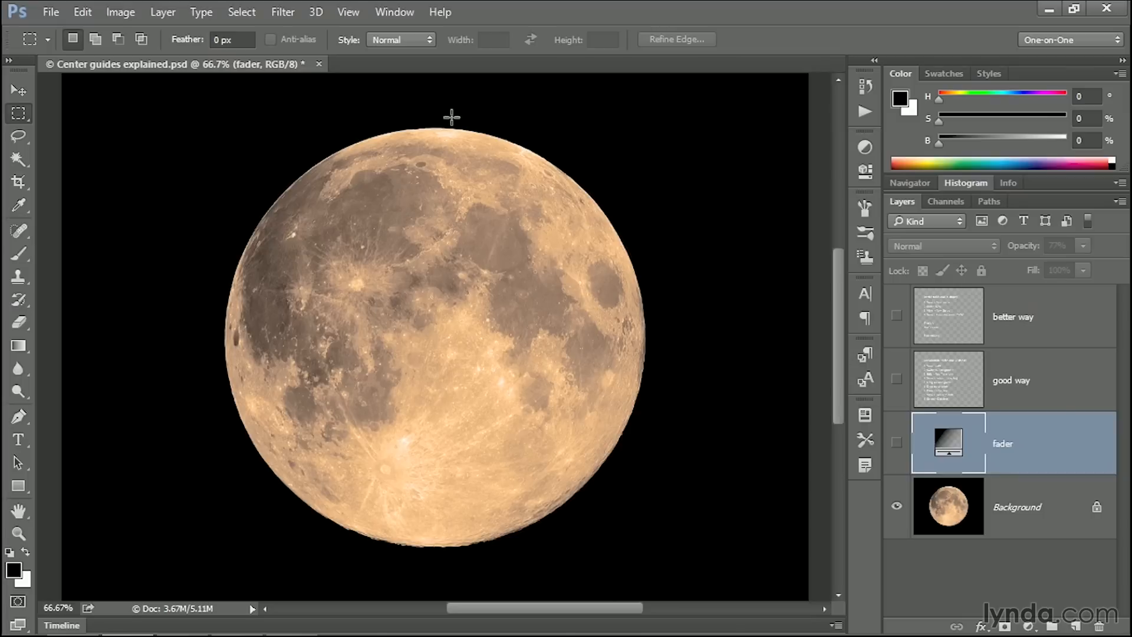
Create a horizontal guide at position 50% through the New Guide dialog.
{"action": "left_click", "coordinate": [347, 12]}
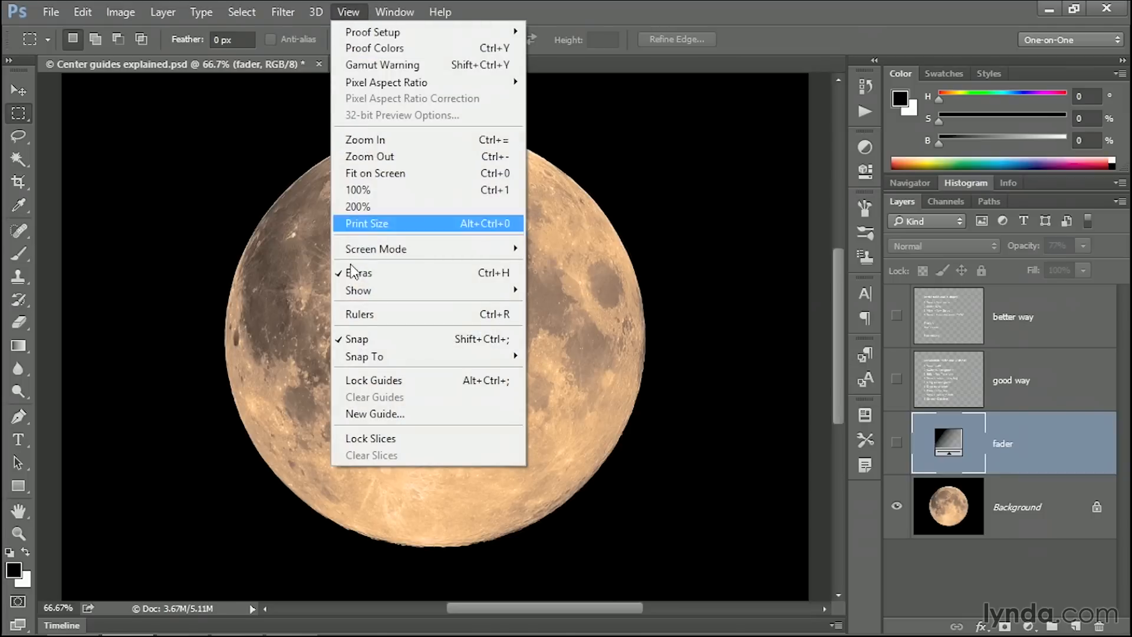
{"action": "left_click", "coordinate": [374, 414]}
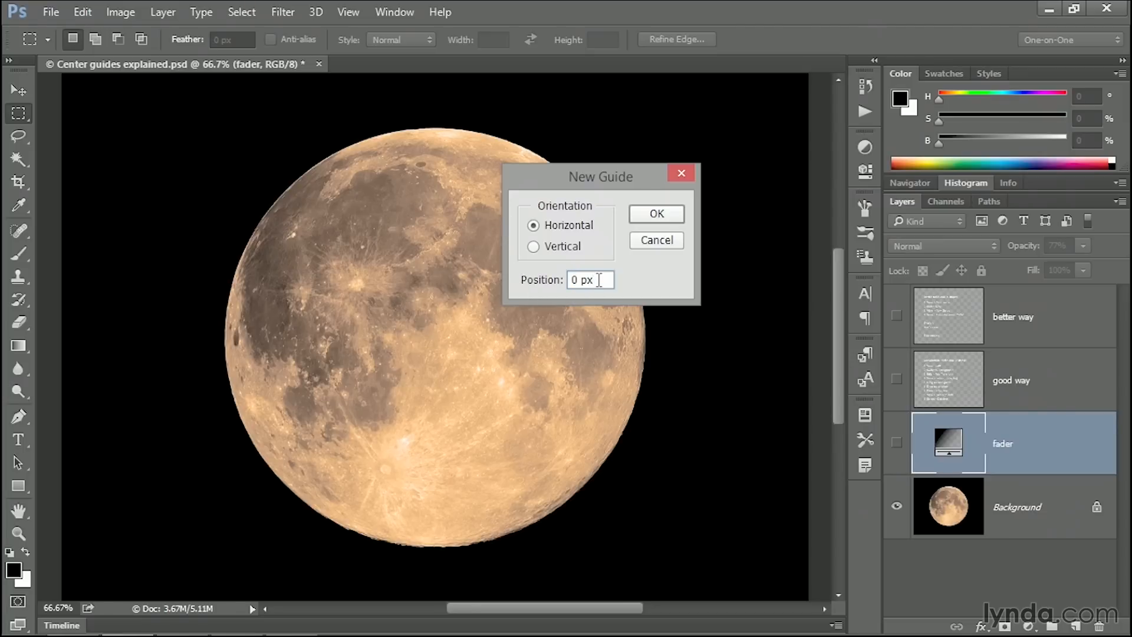
{"action": "triple_click", "coordinate": [590, 280]}
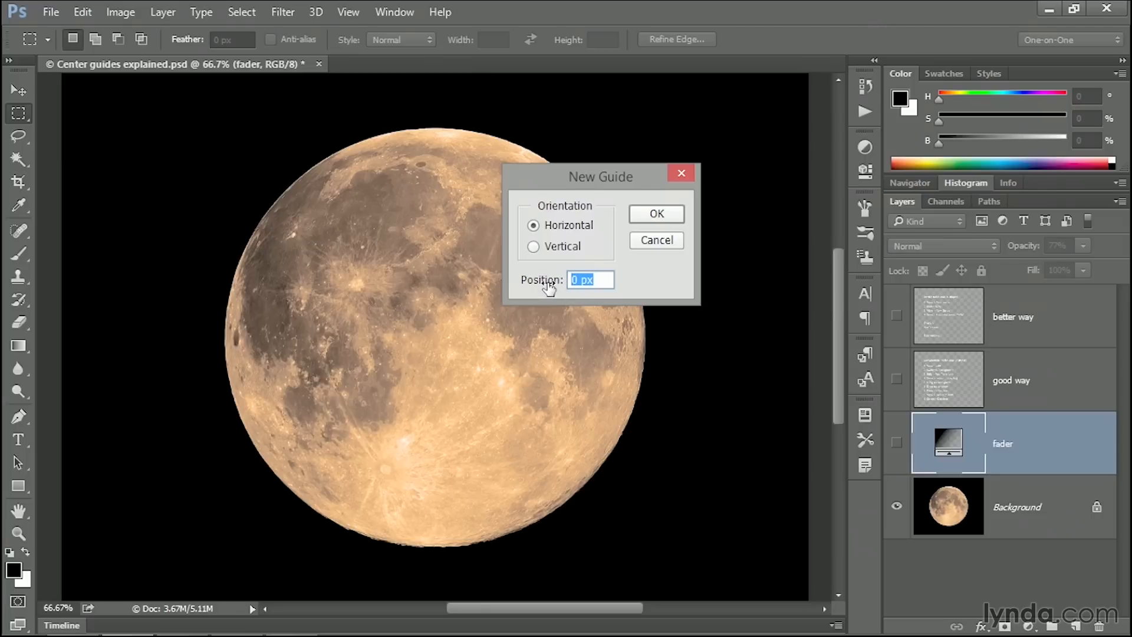
{"action": "type", "text": "50%"}
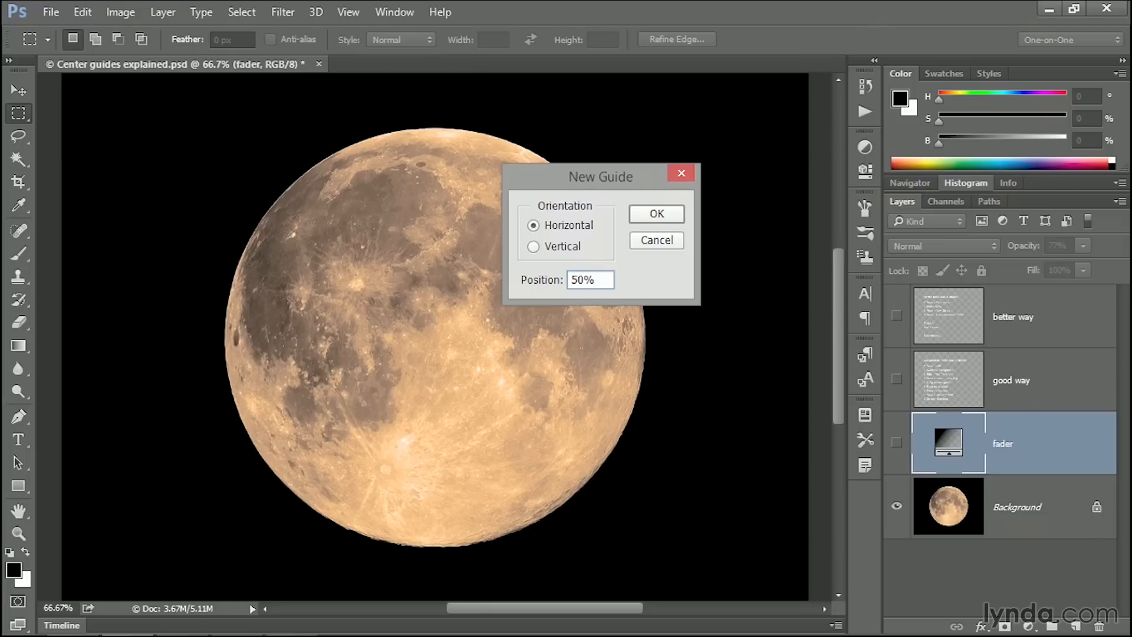
{"action": "mouse_move", "coordinate": [649, 220]}
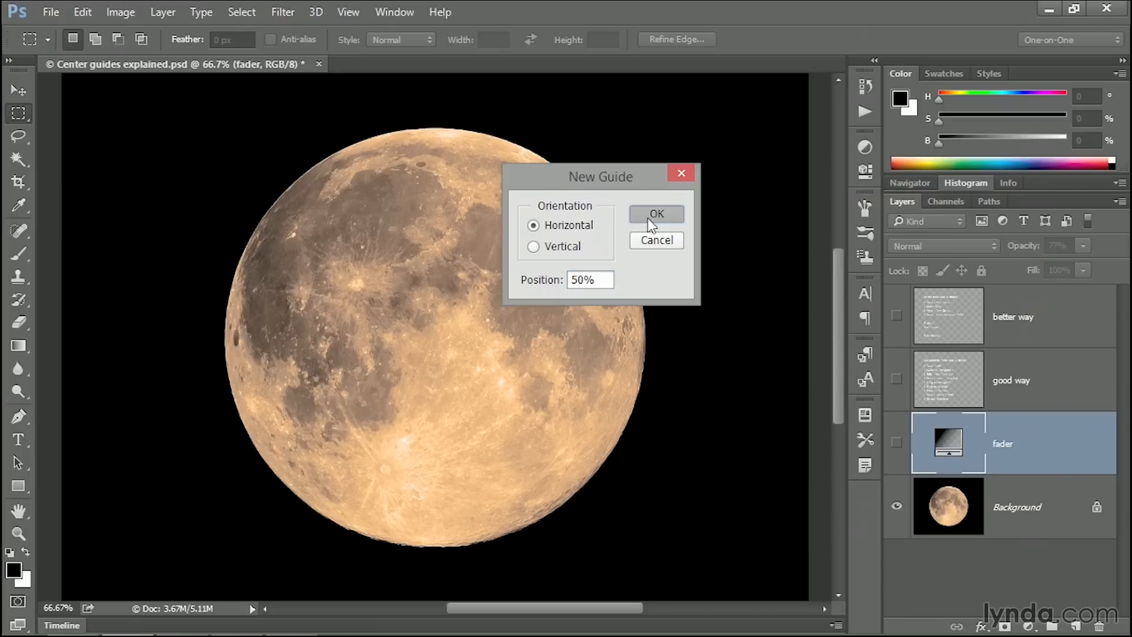
{"action": "left_click", "coordinate": [655, 213]}
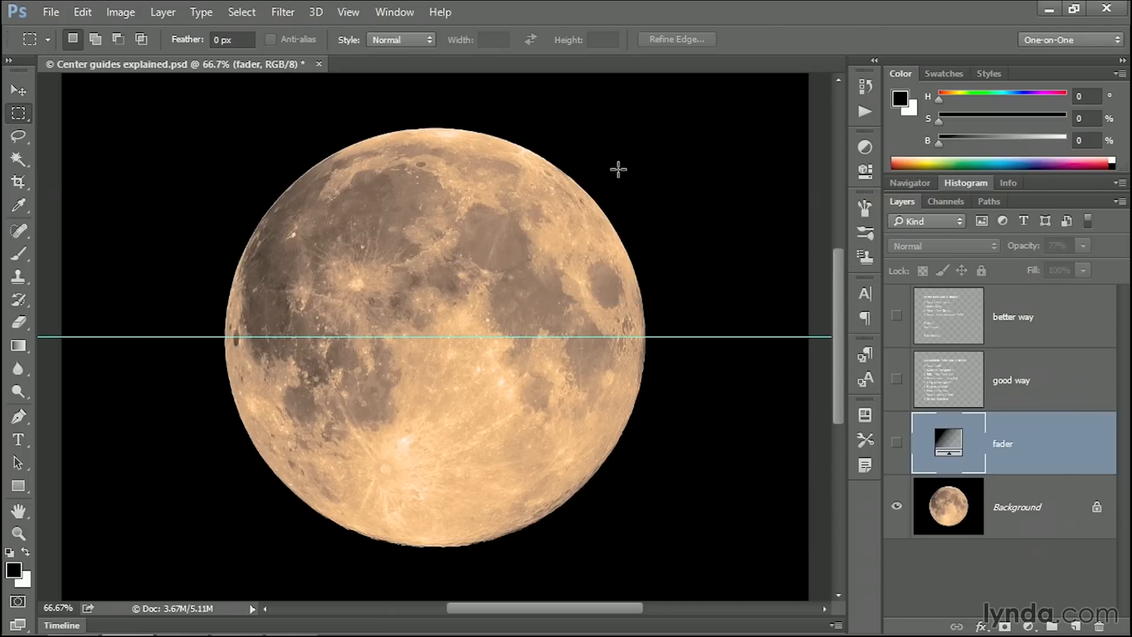
Create a vertical guide at position 50% through the New Guide dialog.
{"action": "left_click", "coordinate": [348, 12]}
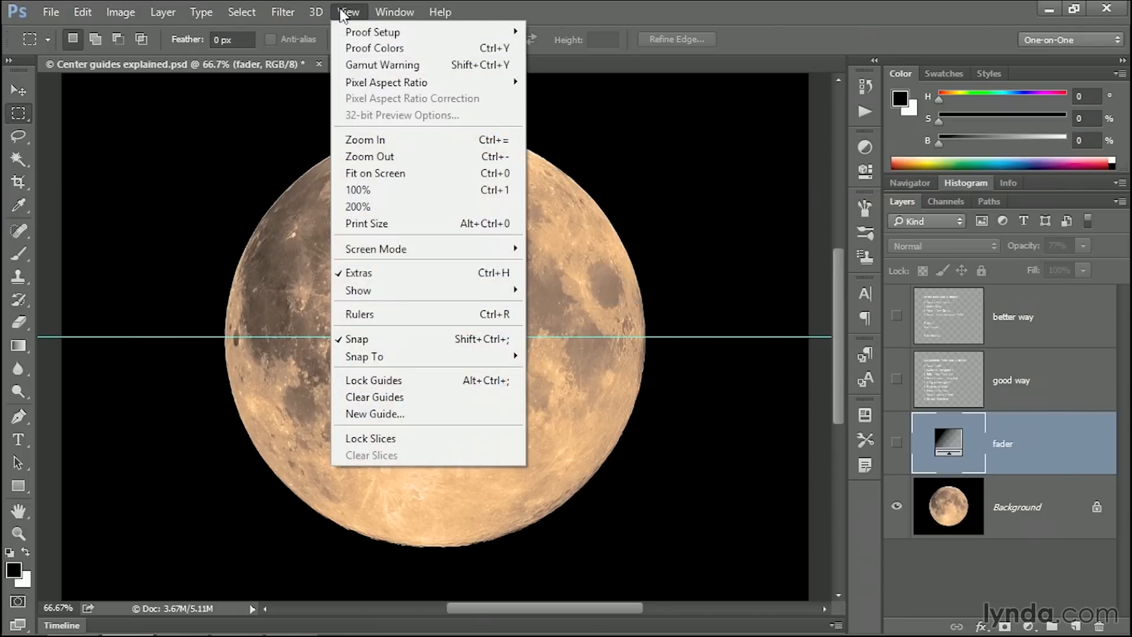
{"action": "mouse_move", "coordinate": [374, 414]}
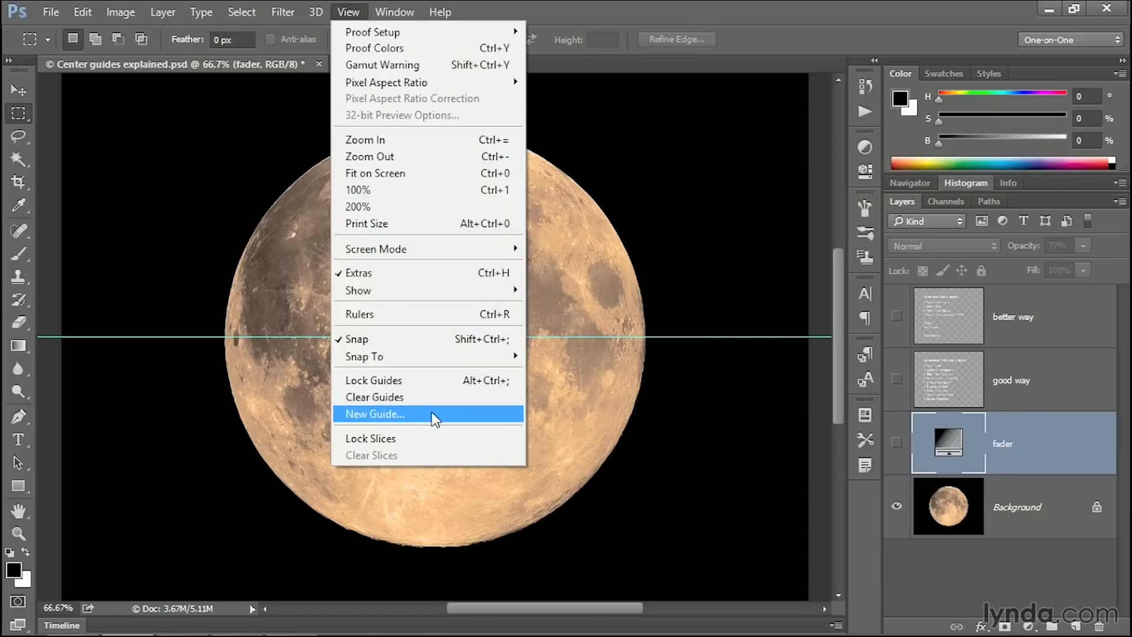
{"action": "left_click", "coordinate": [373, 414]}
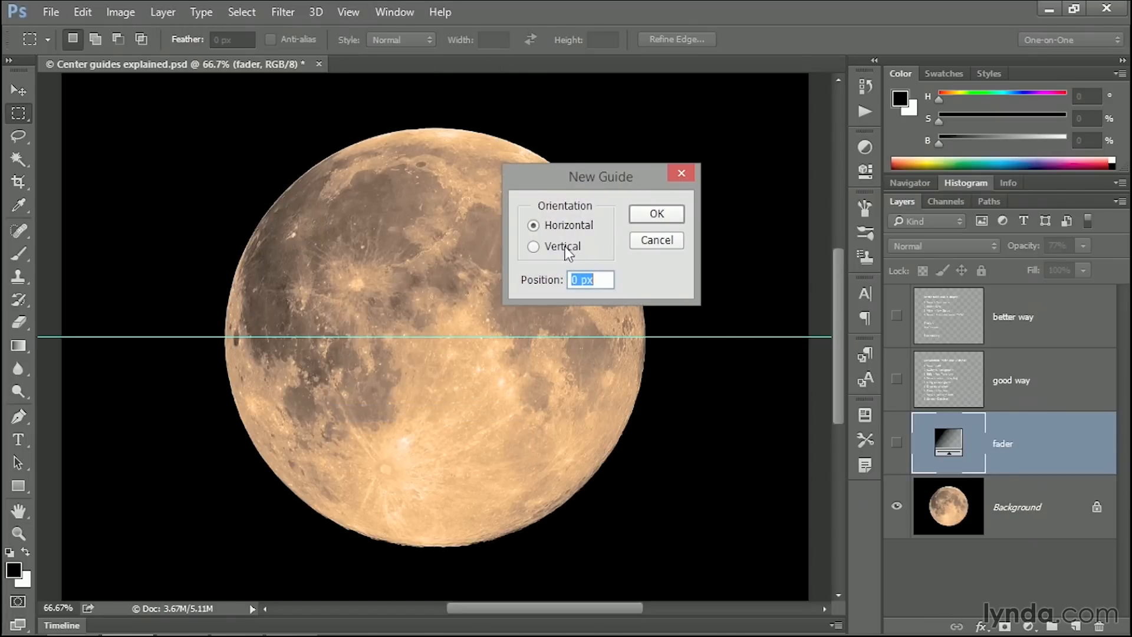
{"action": "left_click", "coordinate": [533, 246]}
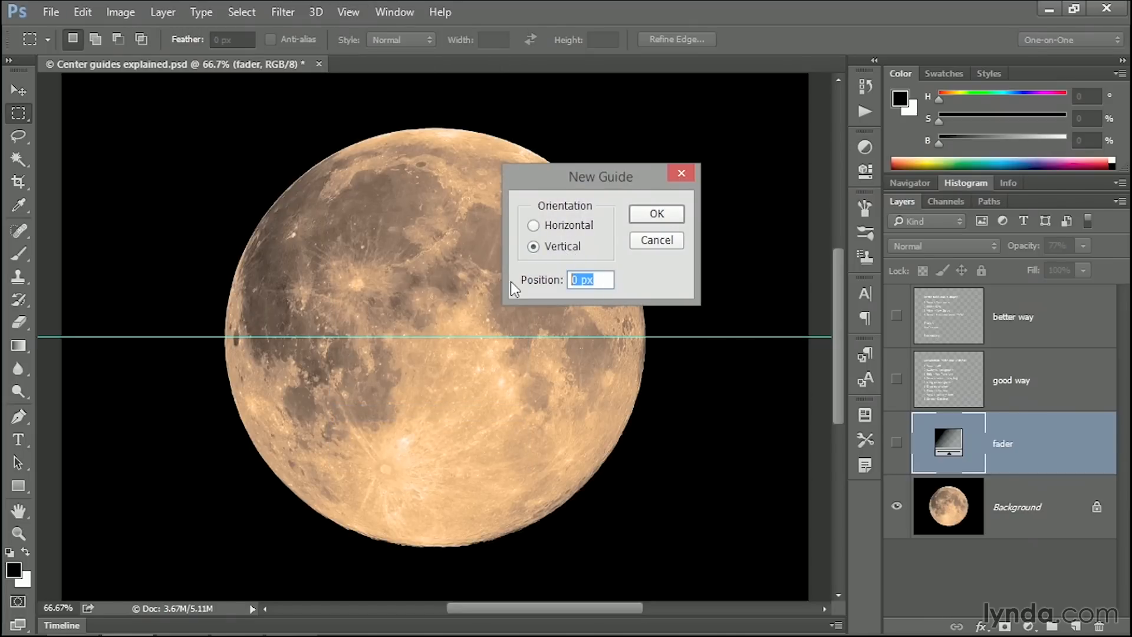
{"action": "type", "text": "50%"}
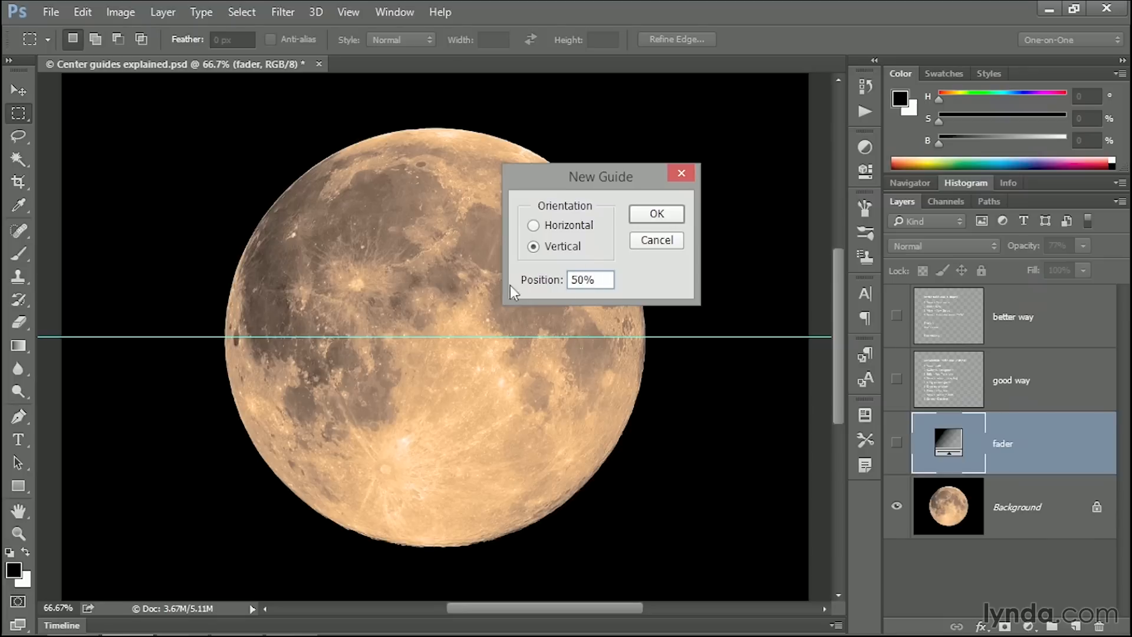
{"action": "left_click", "coordinate": [654, 213]}
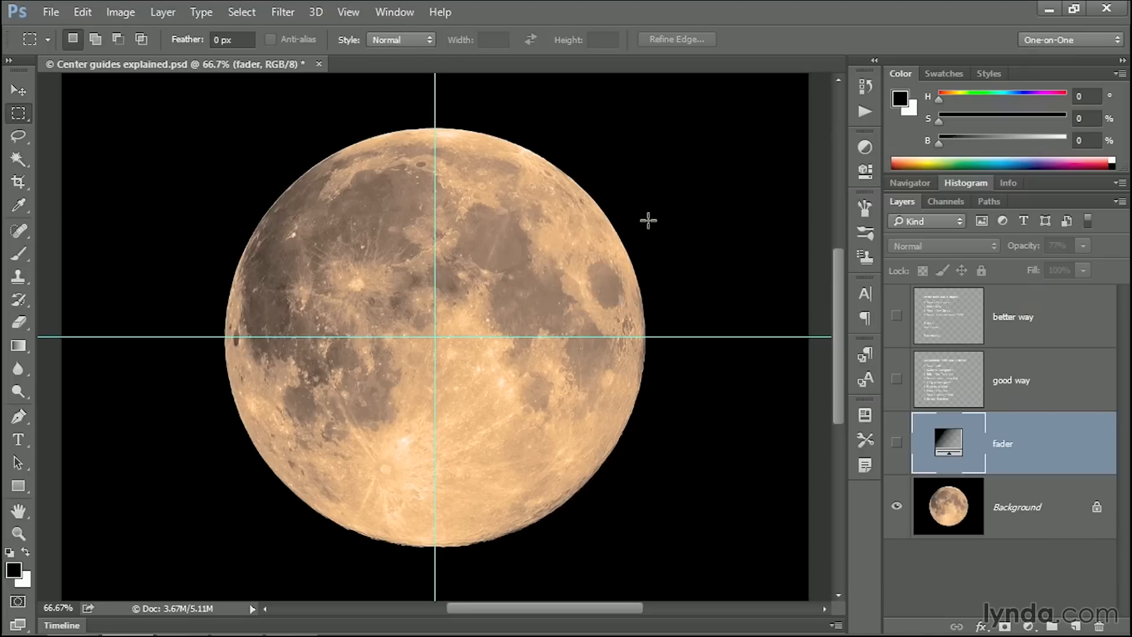
{"action": "mouse_move", "coordinate": [811, 258]}
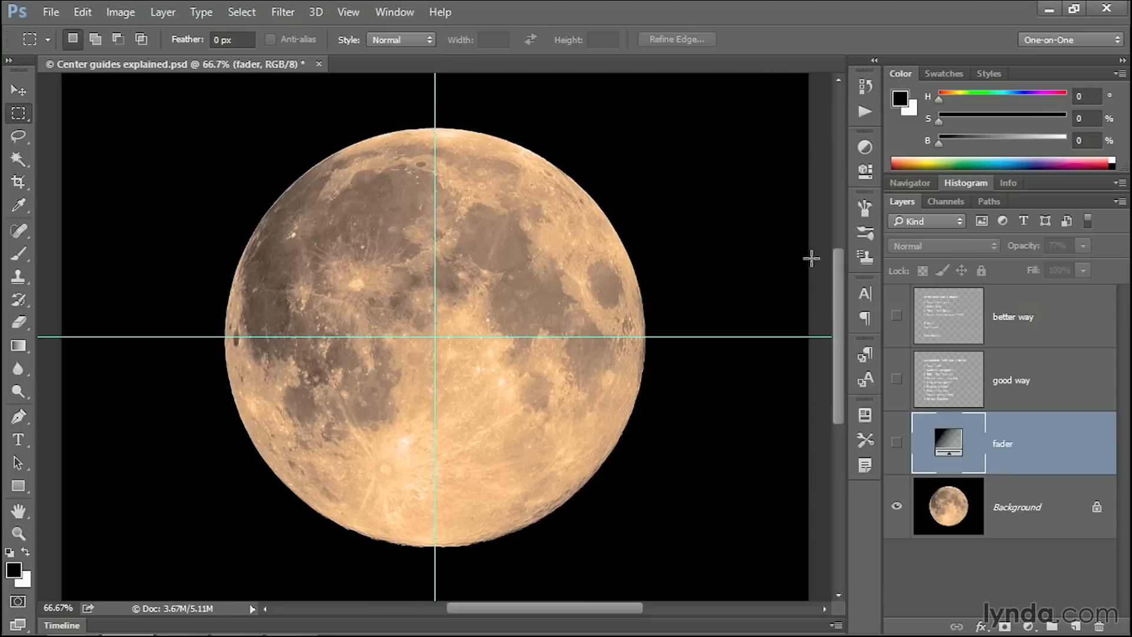
{"action": "mouse_move", "coordinate": [383, 289]}
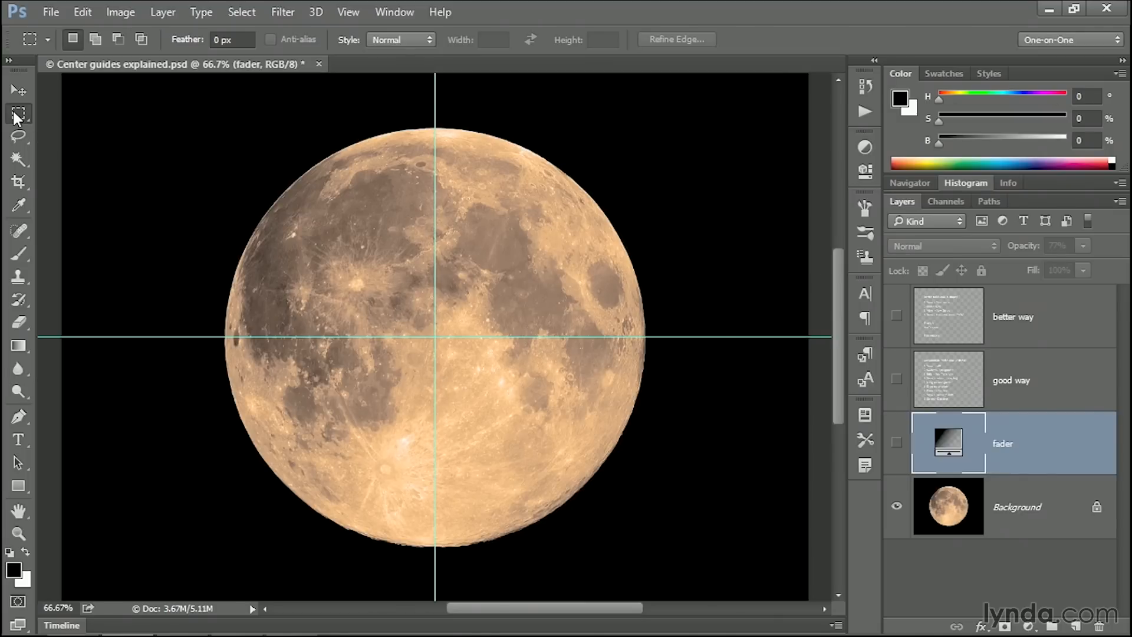
Switch to the Elliptical Marquee Tool and drag an oval outward from the guide intersection.
{"action": "left_click", "coordinate": [18, 113]}
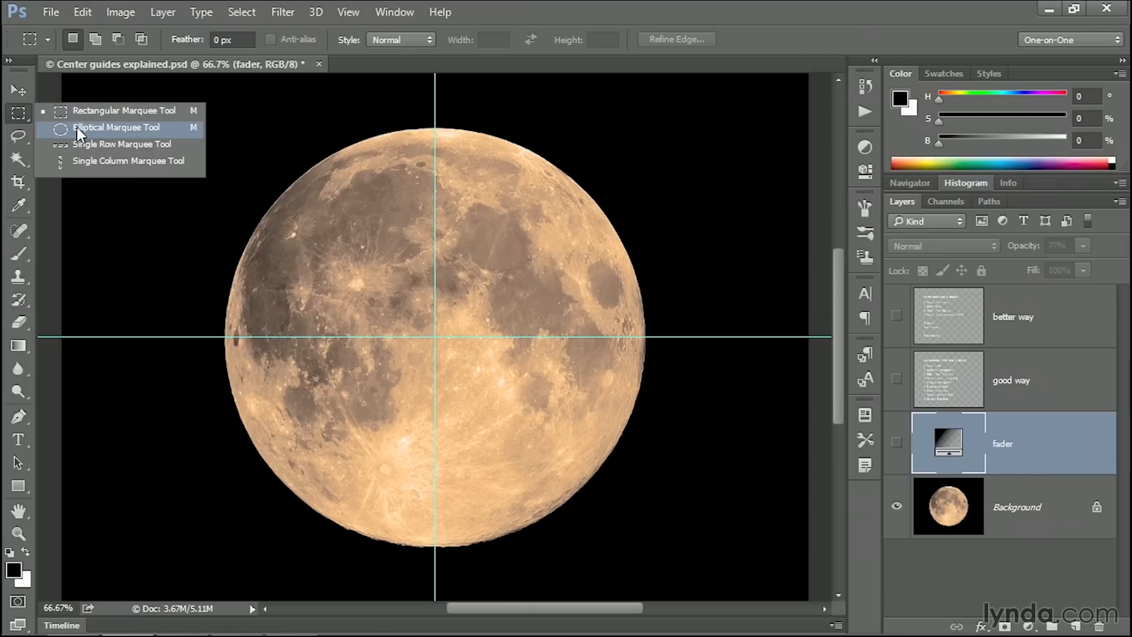
{"action": "left_click", "coordinate": [116, 128]}
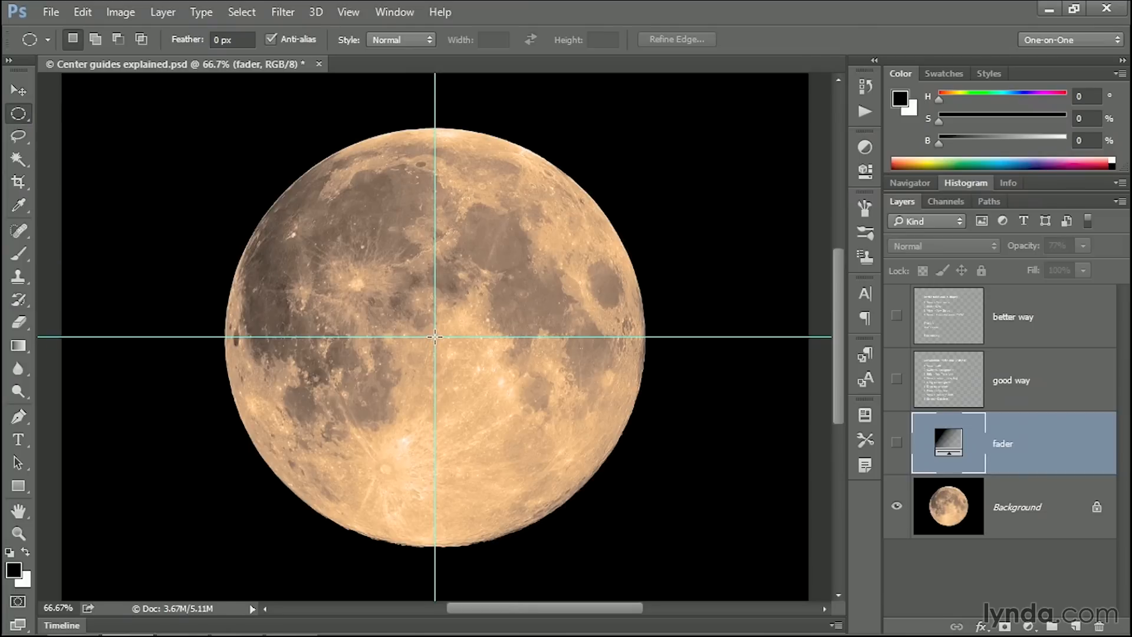
{"action": "left_click_drag", "start_coordinate": [435, 337], "coordinate": [653, 543]}
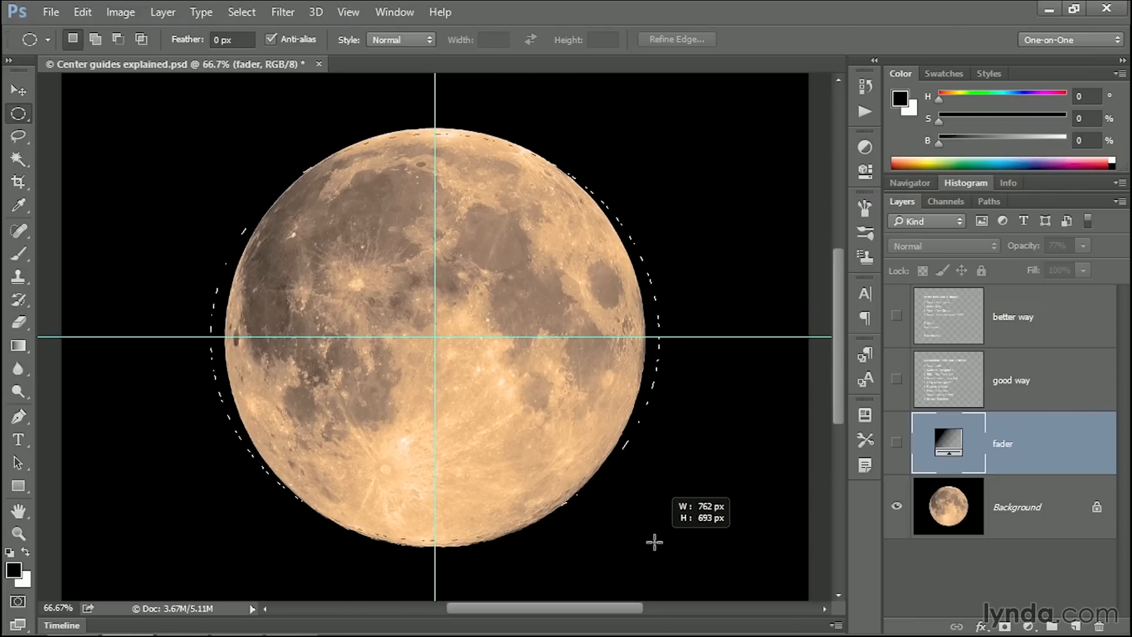
{"action": "left_click_drag", "start_coordinate": [653, 543], "coordinate": [635, 546]}
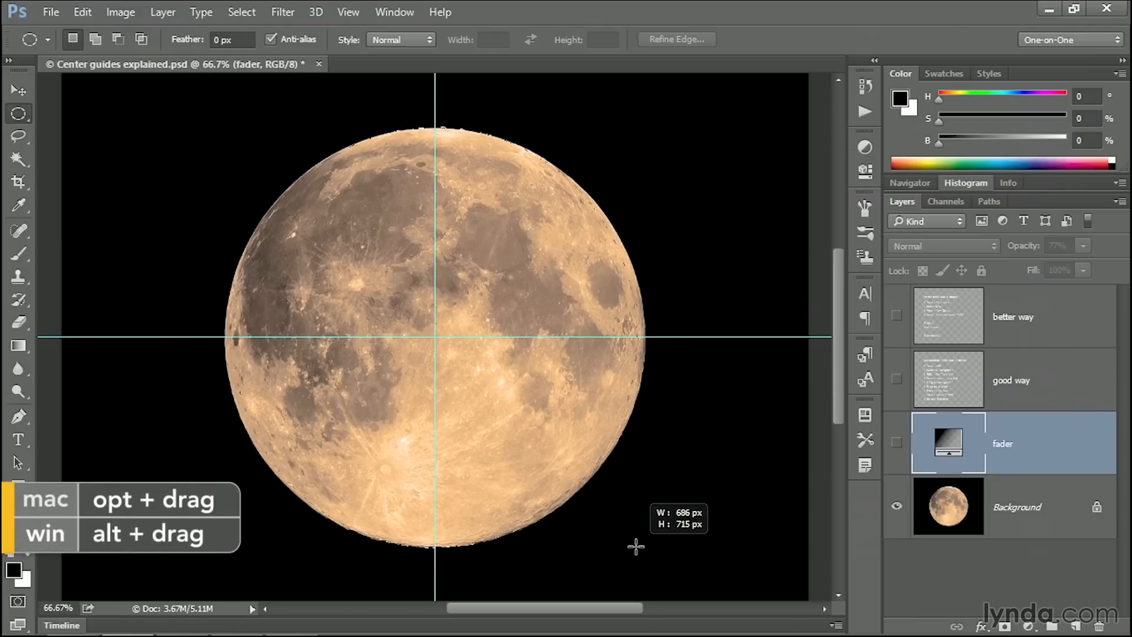